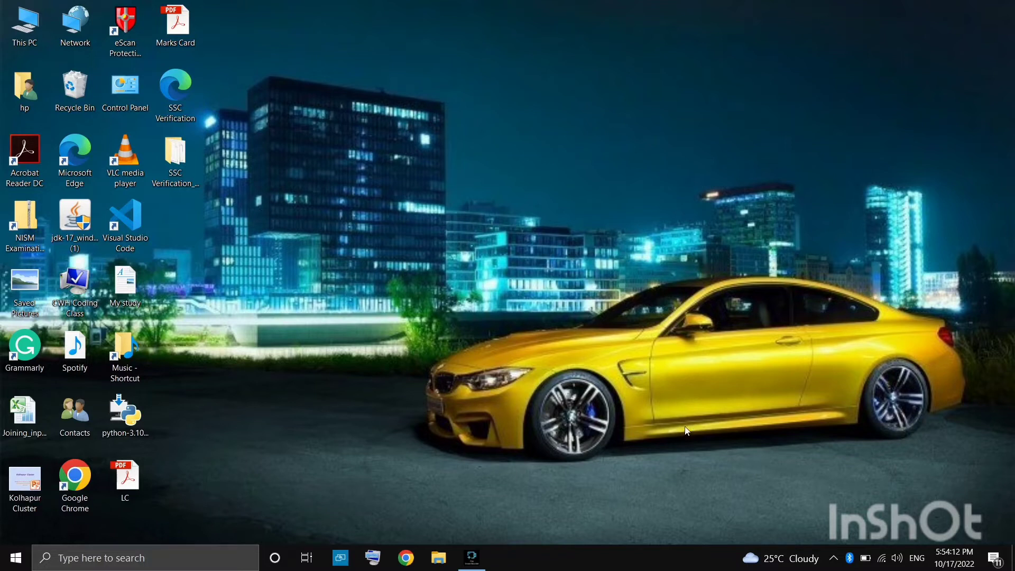
mouse_move(161, 311)
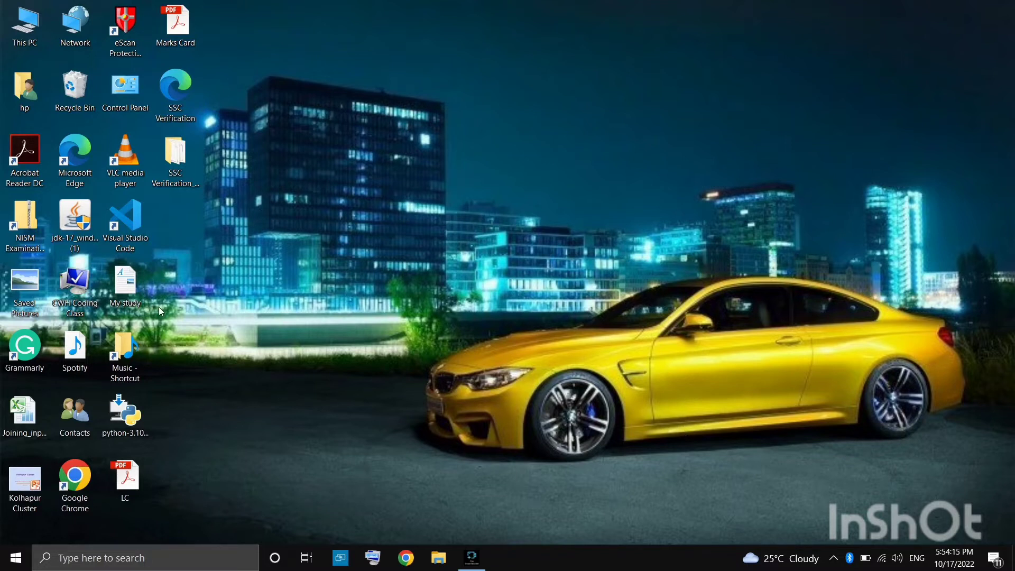
- Launch Google Chrome and search for 'download python for windows'
left_click(74, 482)
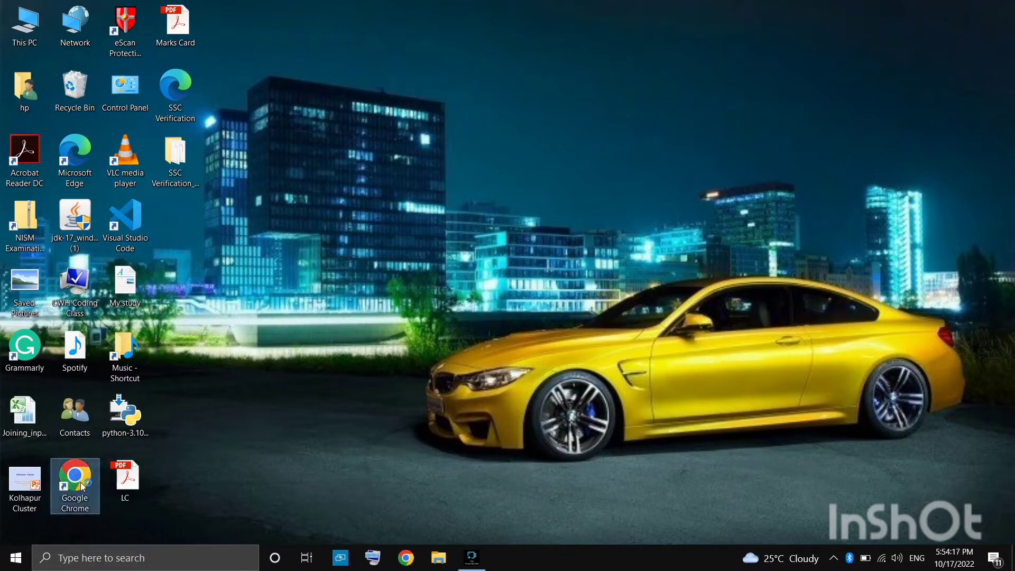
double_click(74, 482)
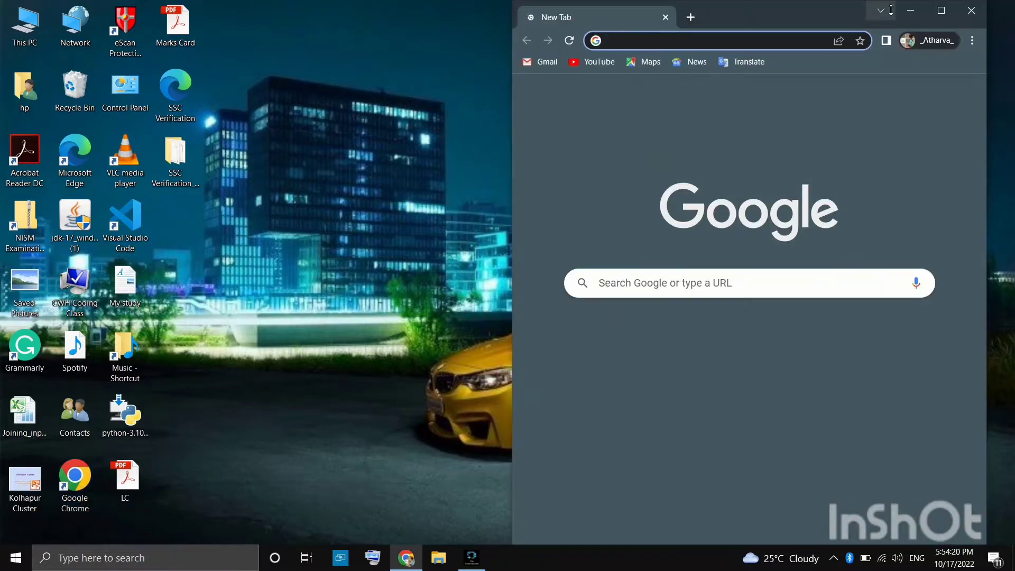
left_click(941, 17)
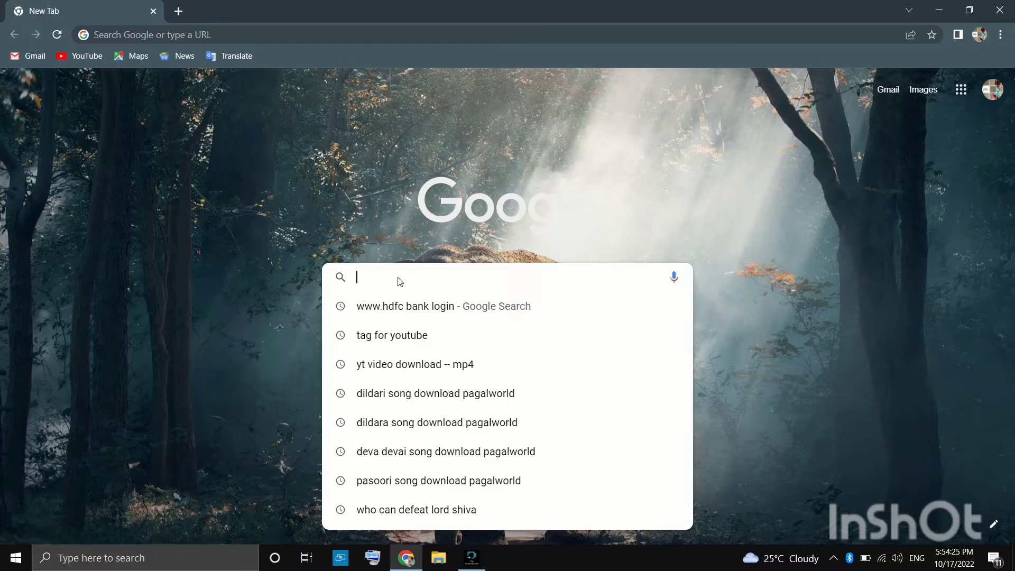
type("download")
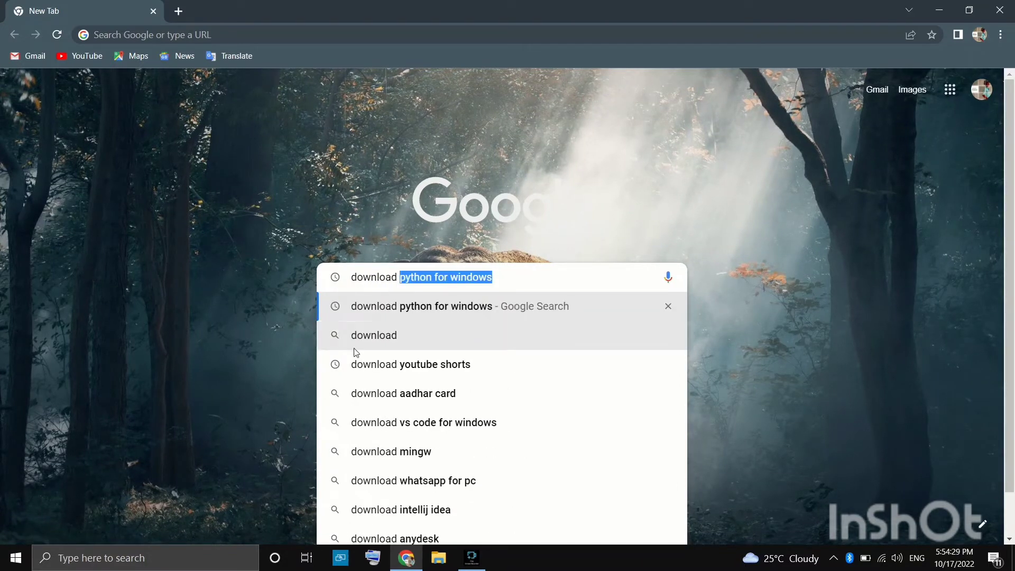
mouse_move(382, 314)
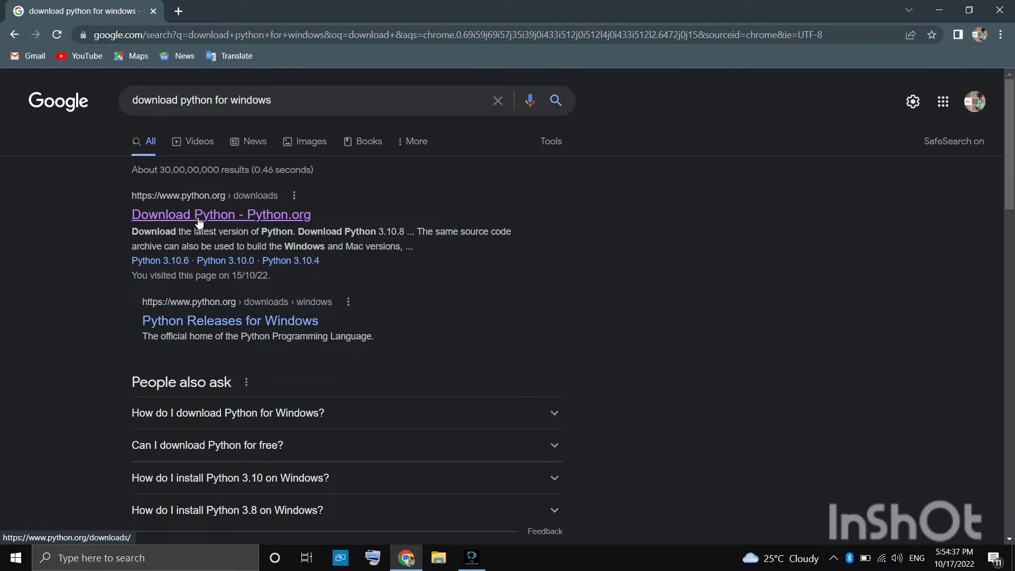
- Go to the python.org downloads page offering Python 3.10.8 for Windows
left_click(220, 215)
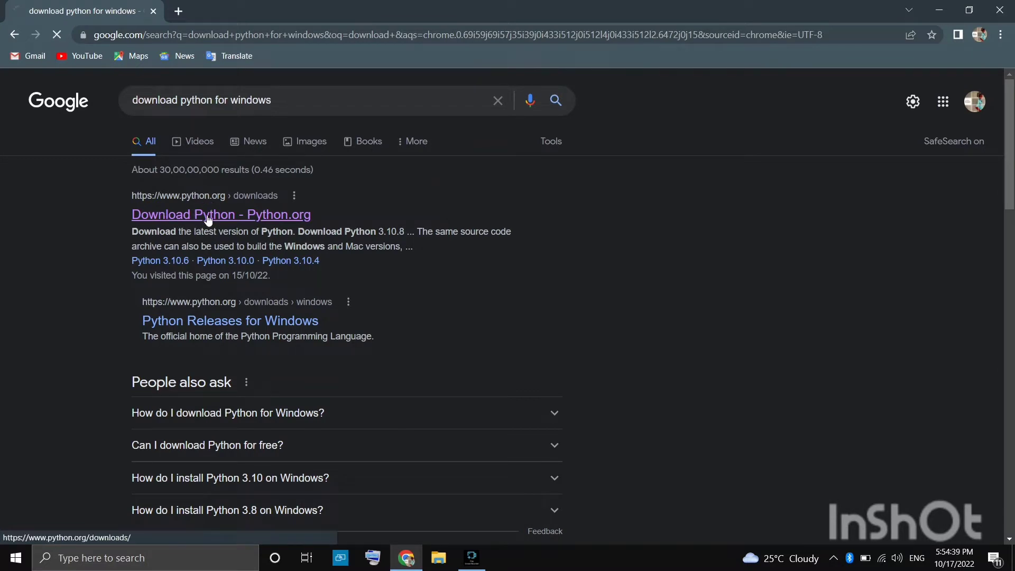
left_click(219, 215)
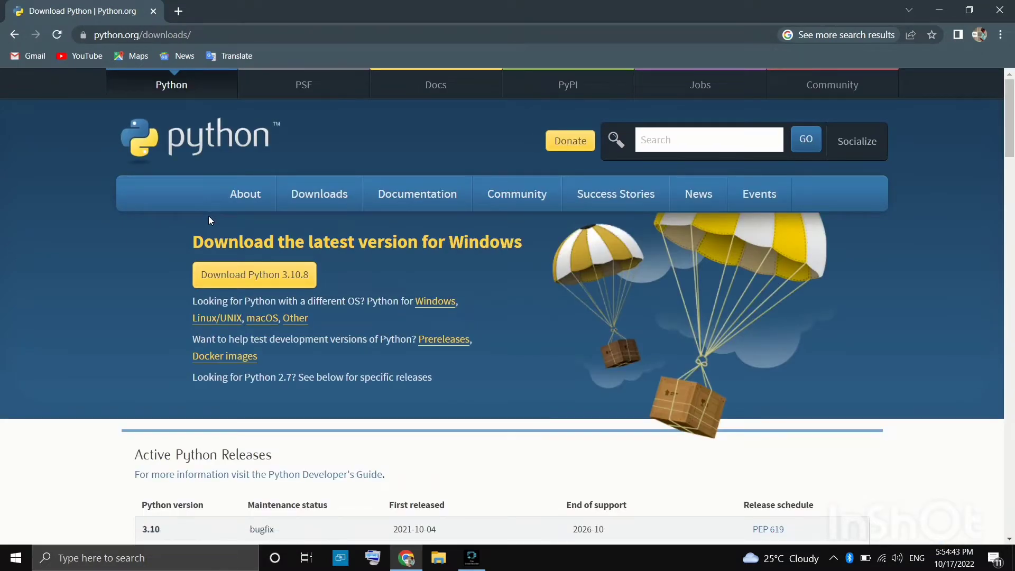
mouse_move(427, 266)
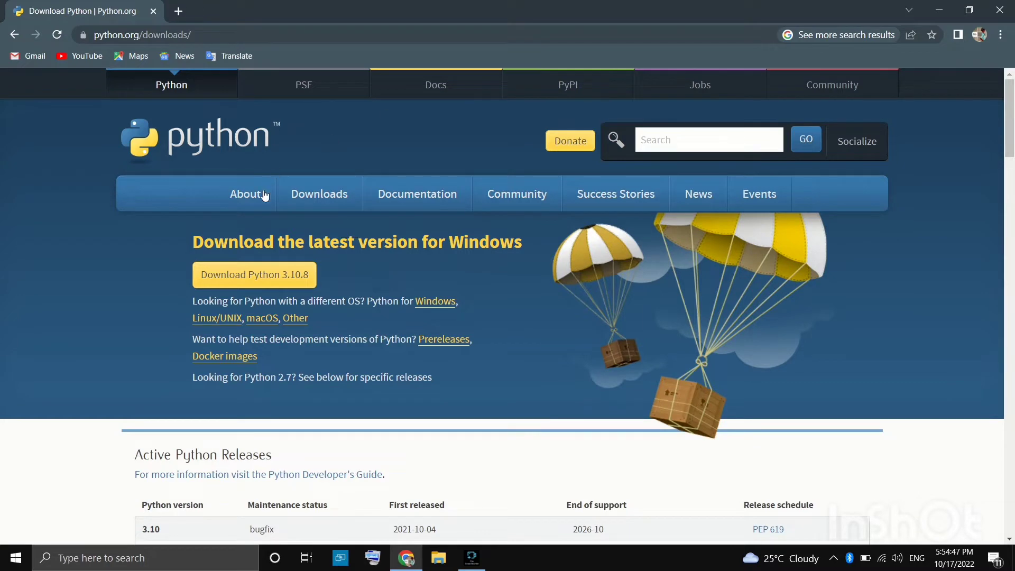
mouse_move(254, 275)
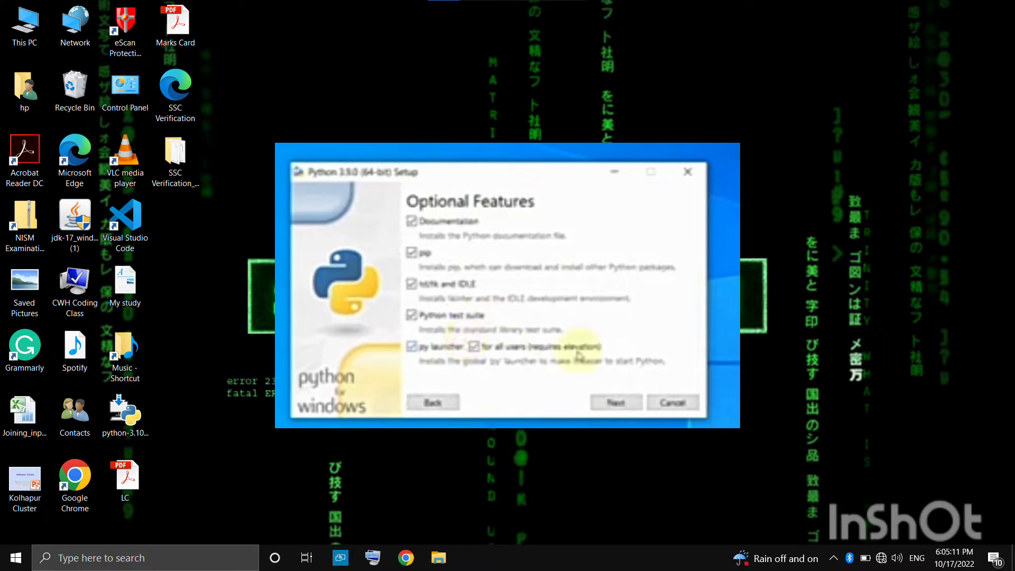
- Accept Optional Features, continue to Advanced Options and start the Python install
left_click(614, 402)
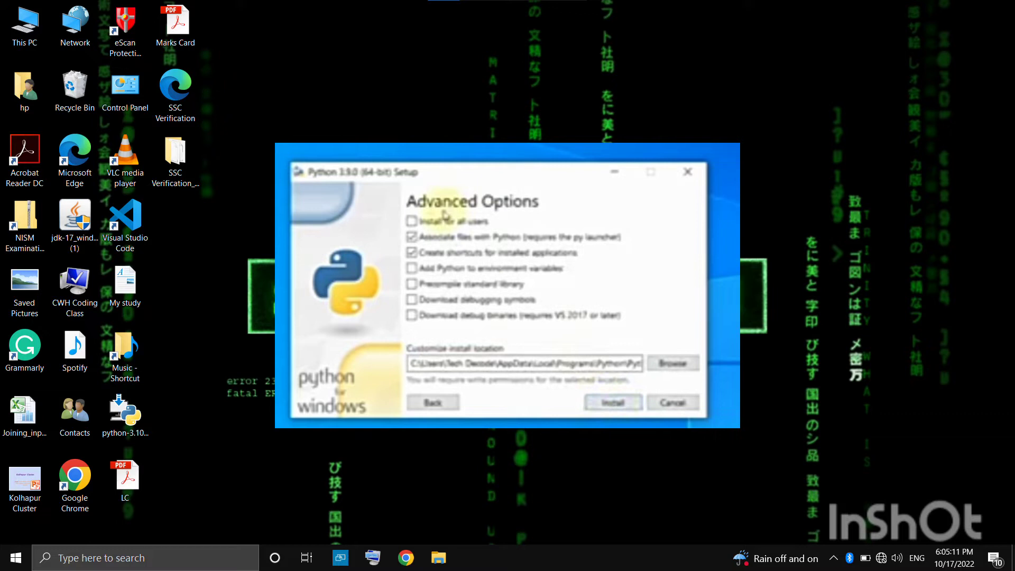
left_click(412, 221)
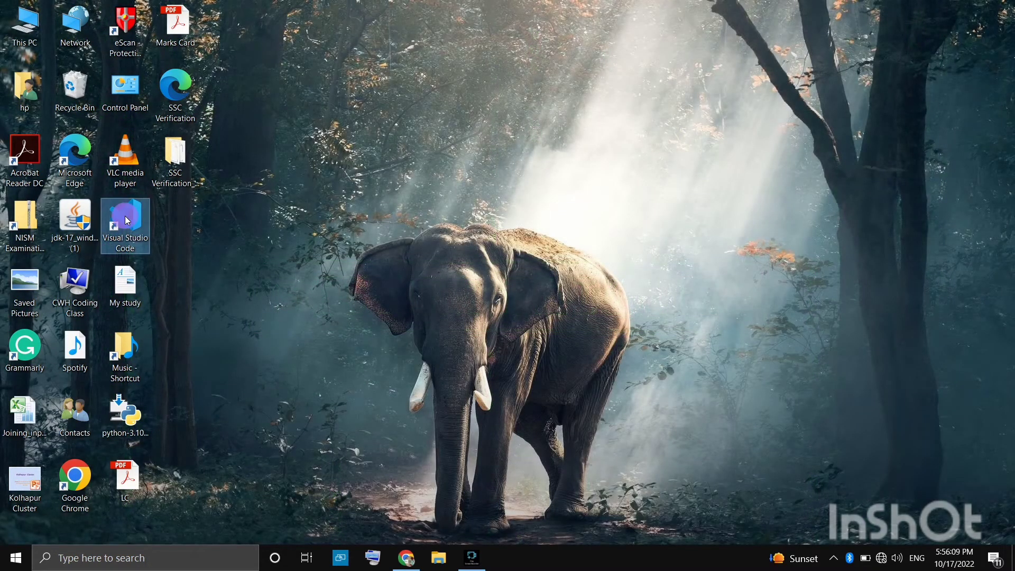
- Launch Visual Studio Code from the desktop into the Game Creation workspace
double_click(125, 224)
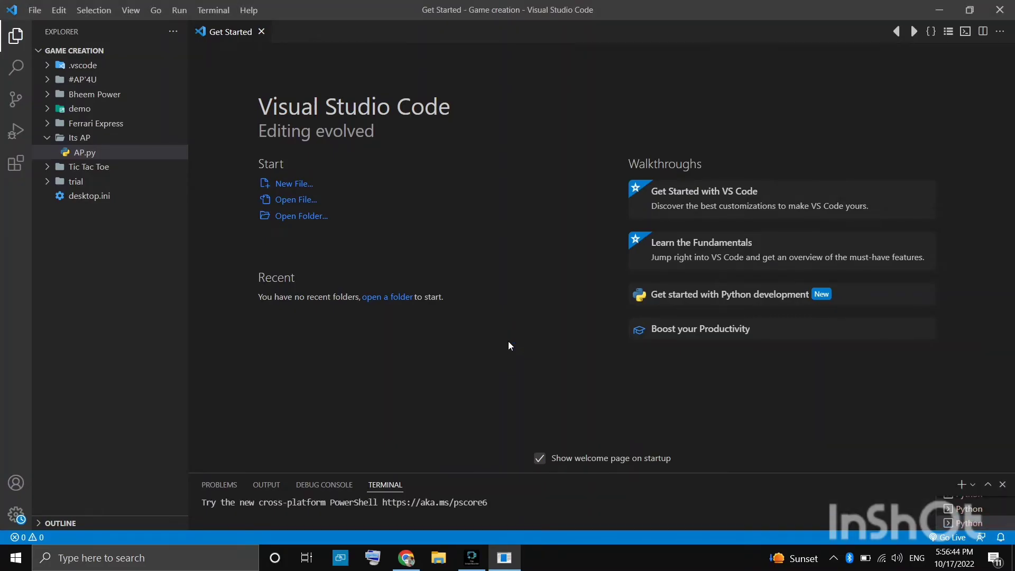
mouse_move(16, 163)
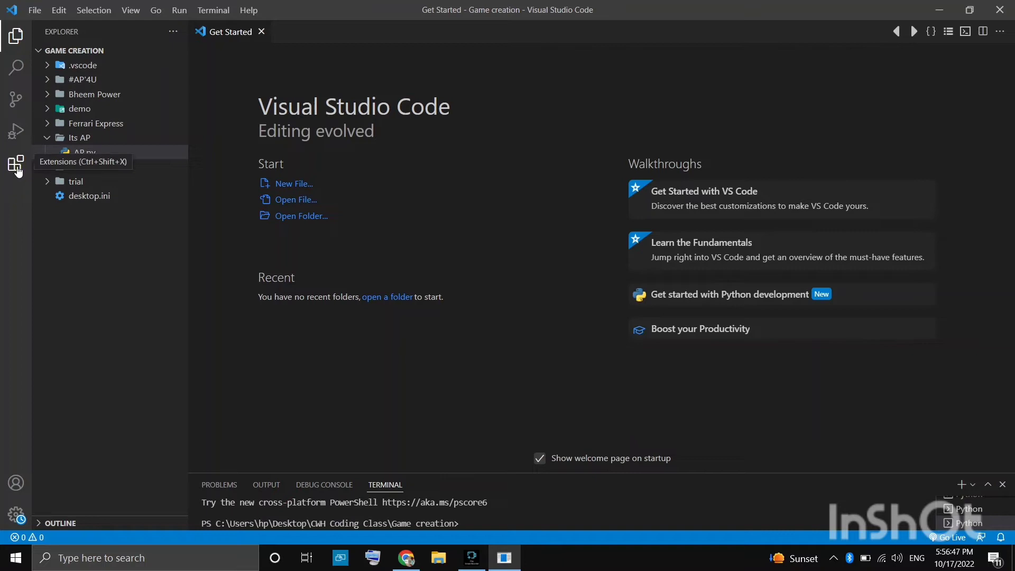
- Search the Extensions marketplace for 'python'
left_click(16, 163)
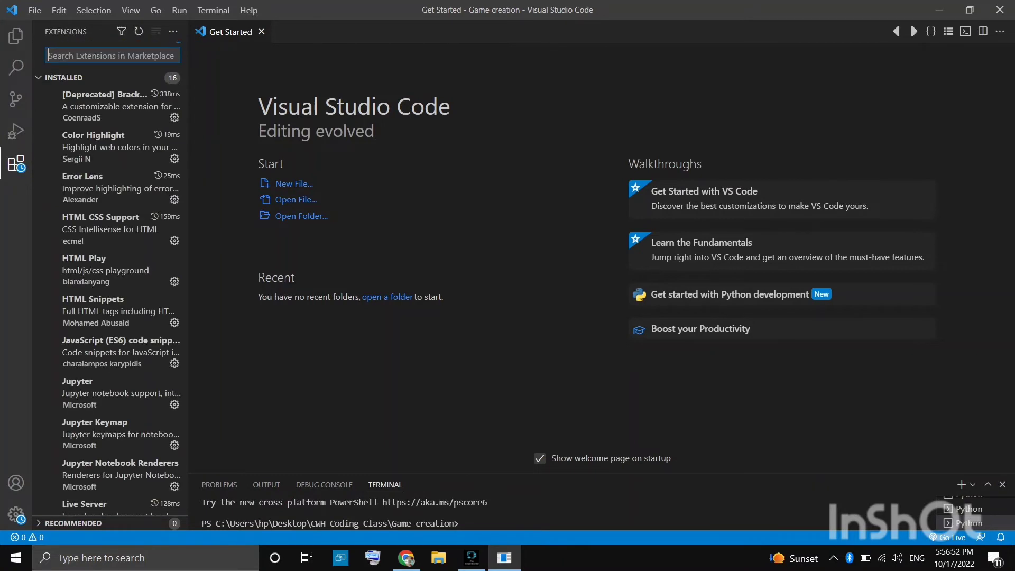
type("python")
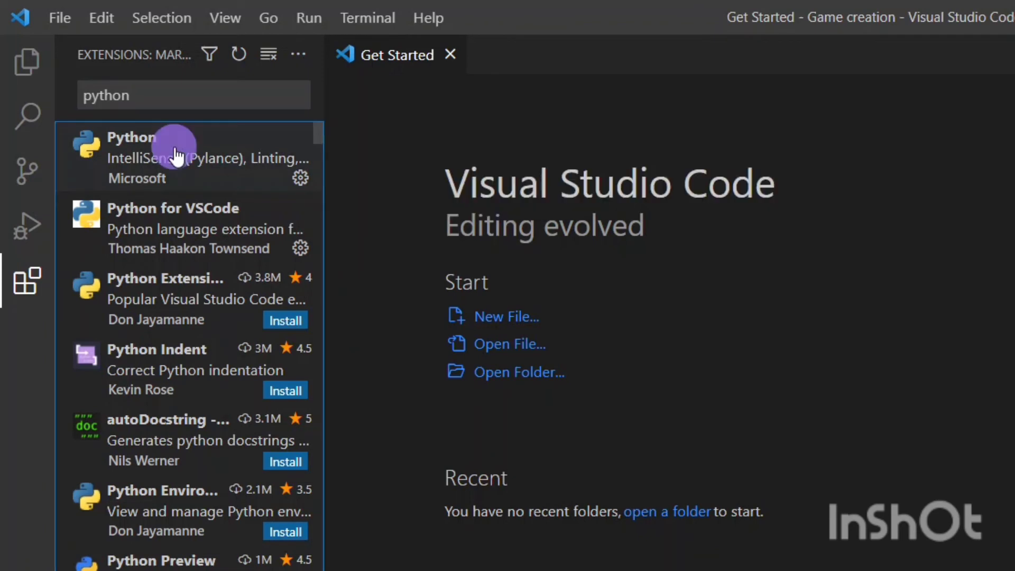
- View Microsoft's Python extension details and check its Disable choices, confirming it is enabled globally
left_click(174, 155)
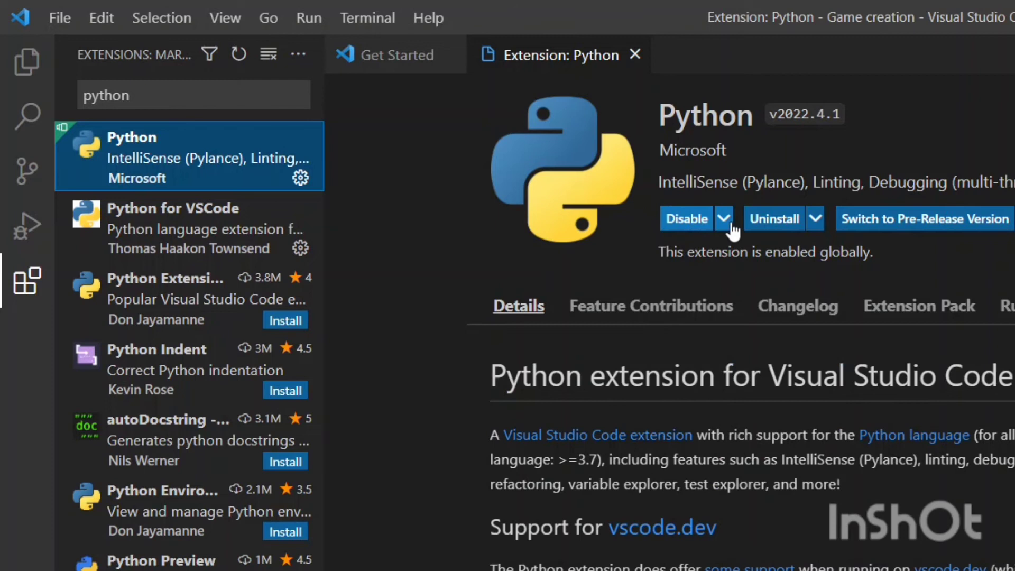
left_click(723, 218)
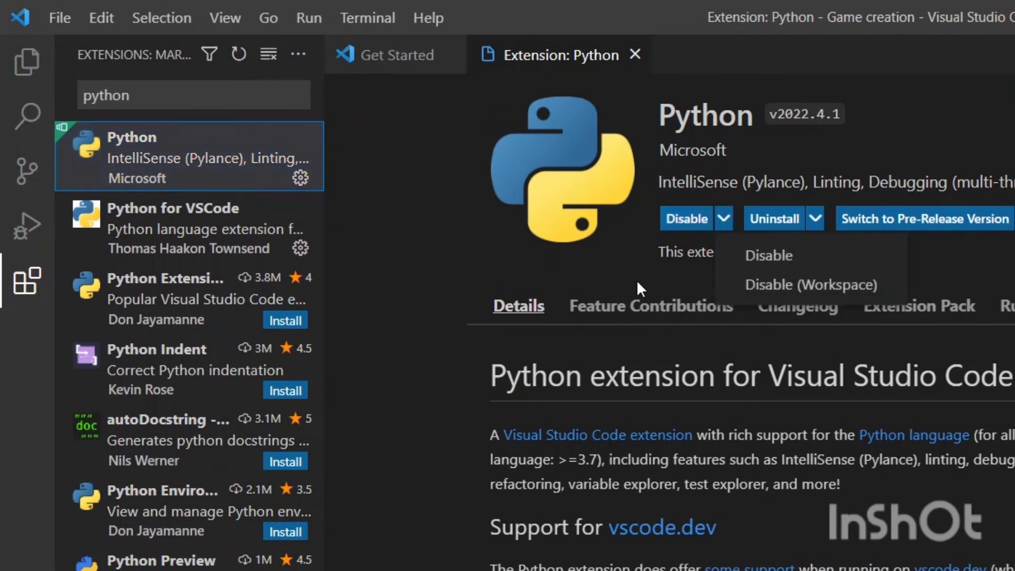
mouse_move(194, 225)
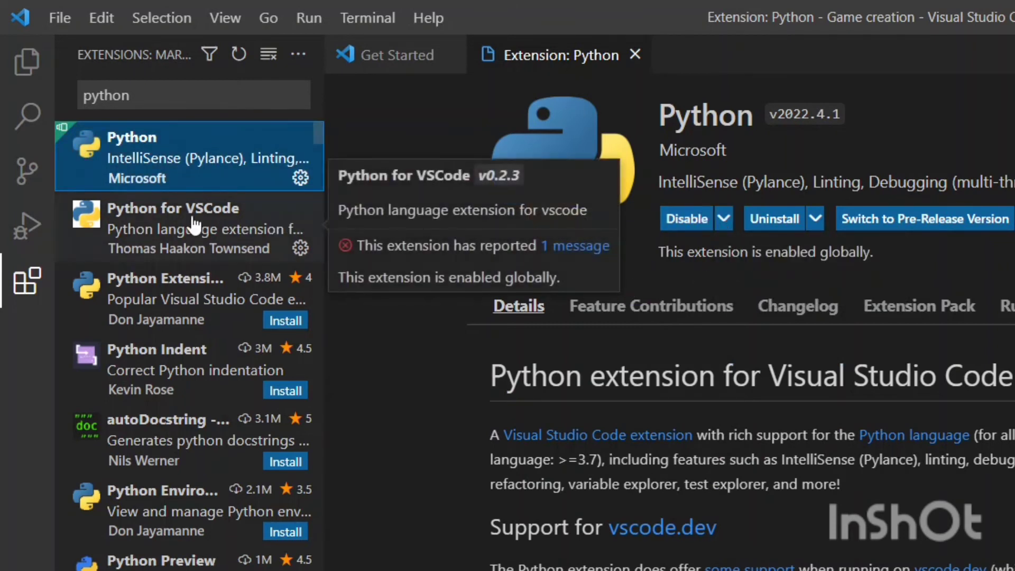
mouse_move(207, 228)
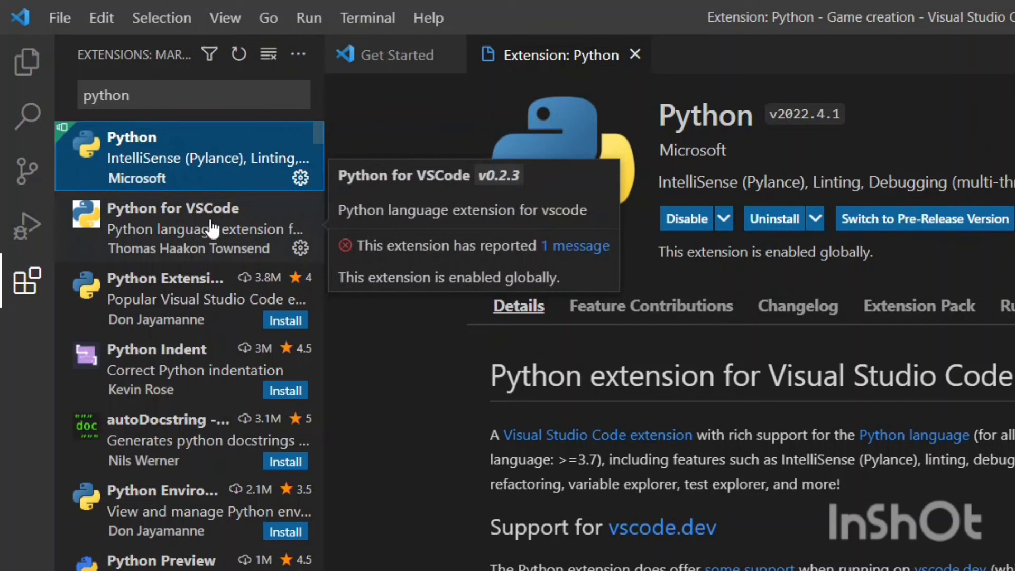
- View the Python for VSCode extension by Thomas Haakon Townsend, enabled globally
left_click(188, 227)
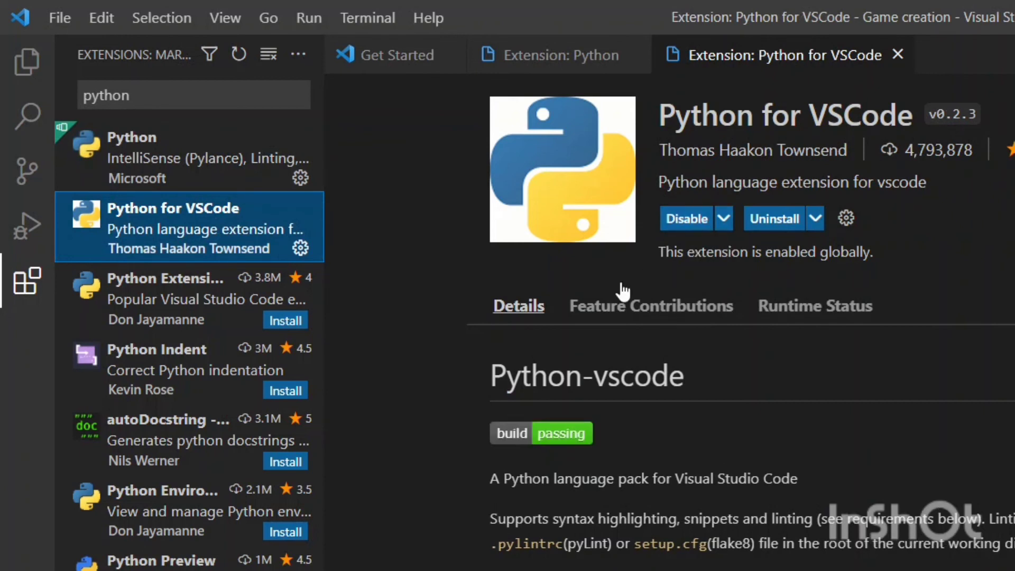
mouse_move(523, 347)
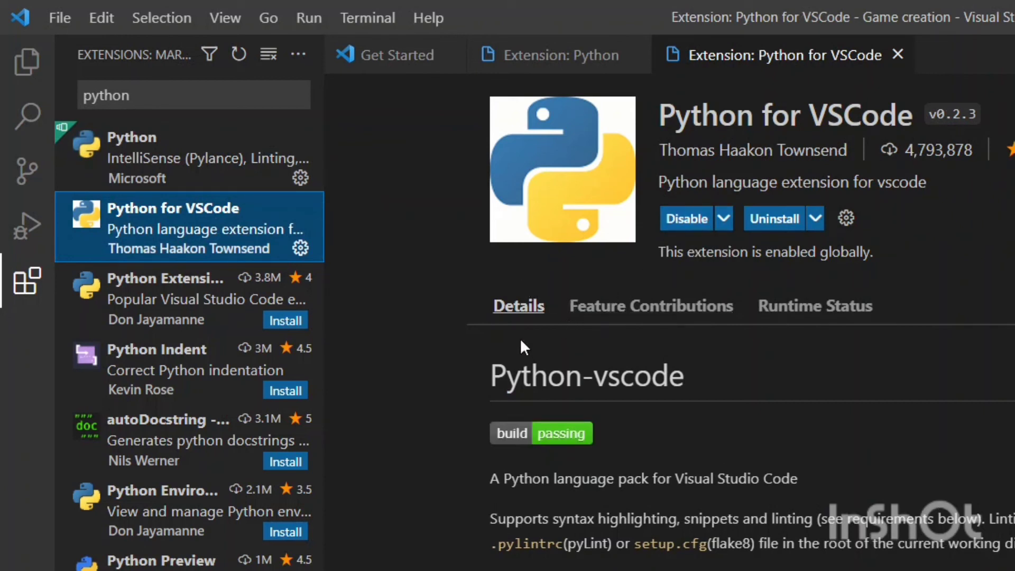